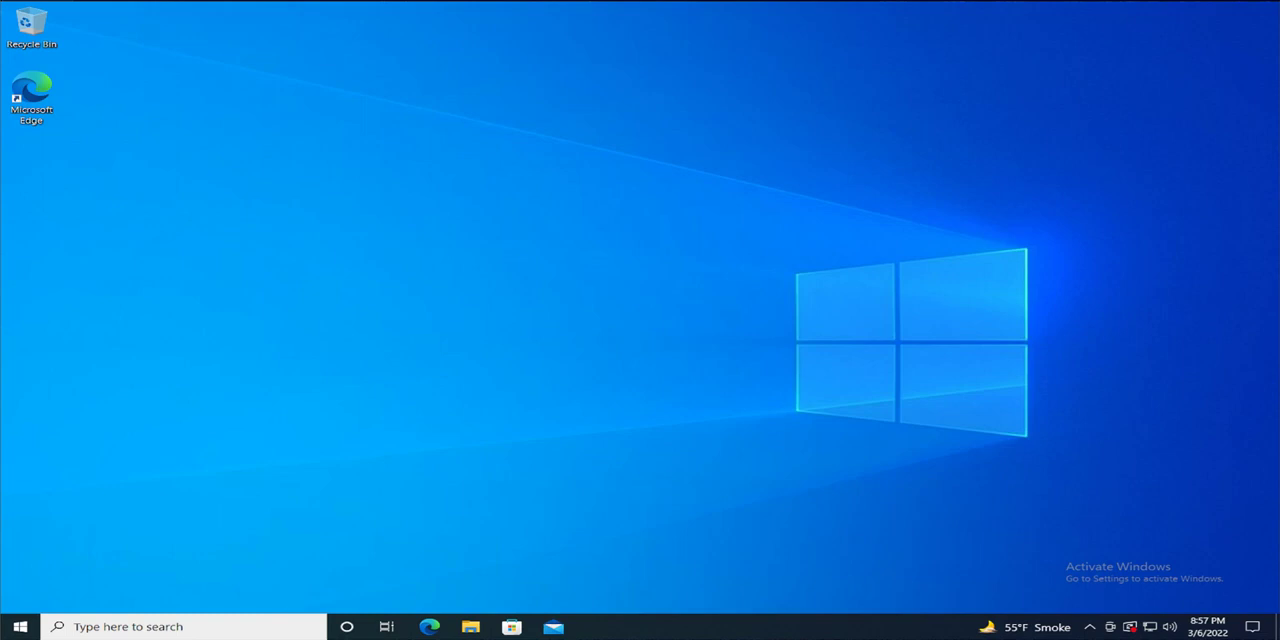
mouse_move(193, 435)
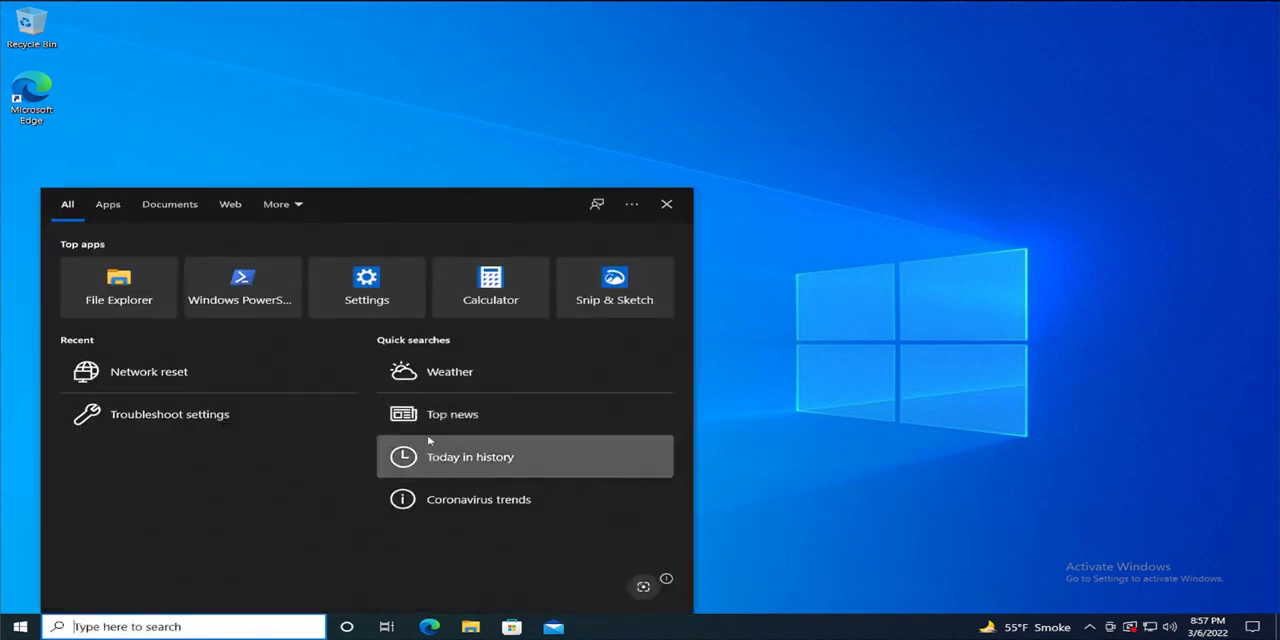
Search 'power' and bring up the context menu for Windows PowerShell
text(power)
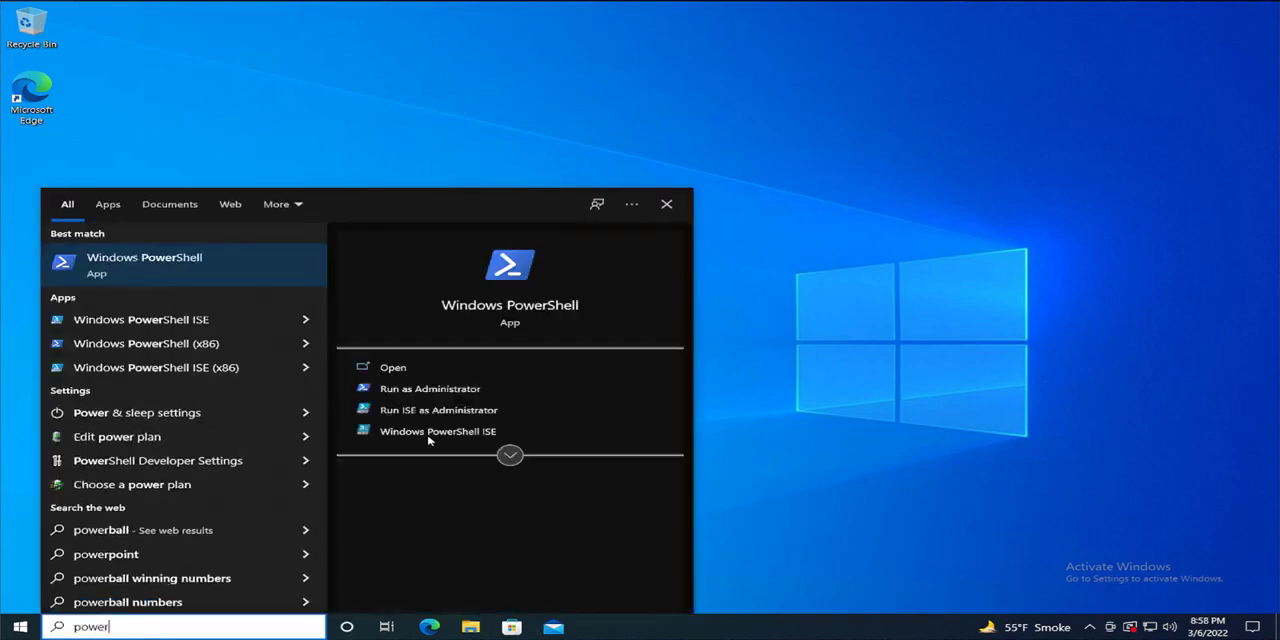
right_click(144, 264)
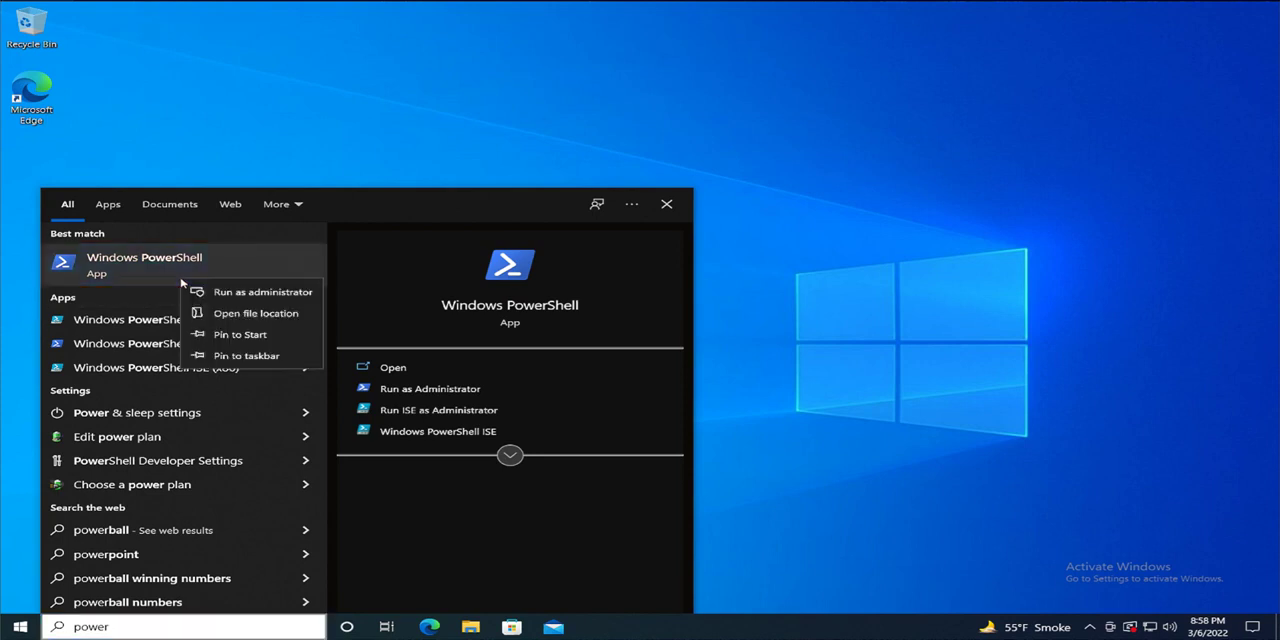
mouse_move(262, 291)
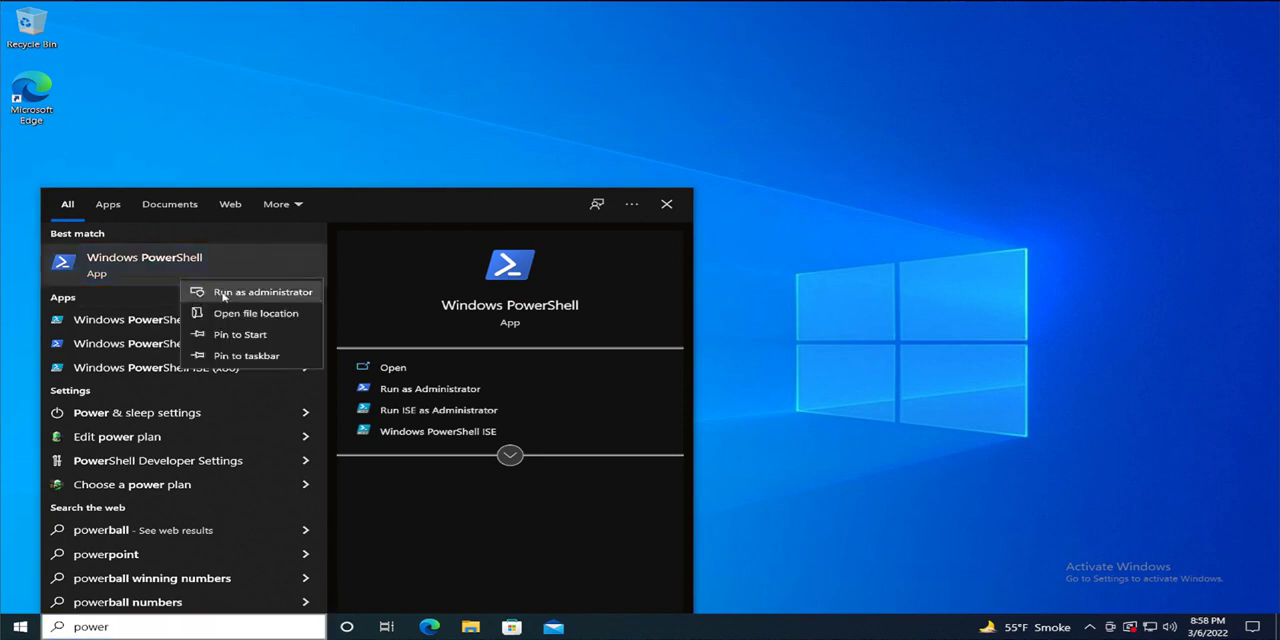
Run PowerShell as administrator and approve the User Account Control prompt
click(261, 291)
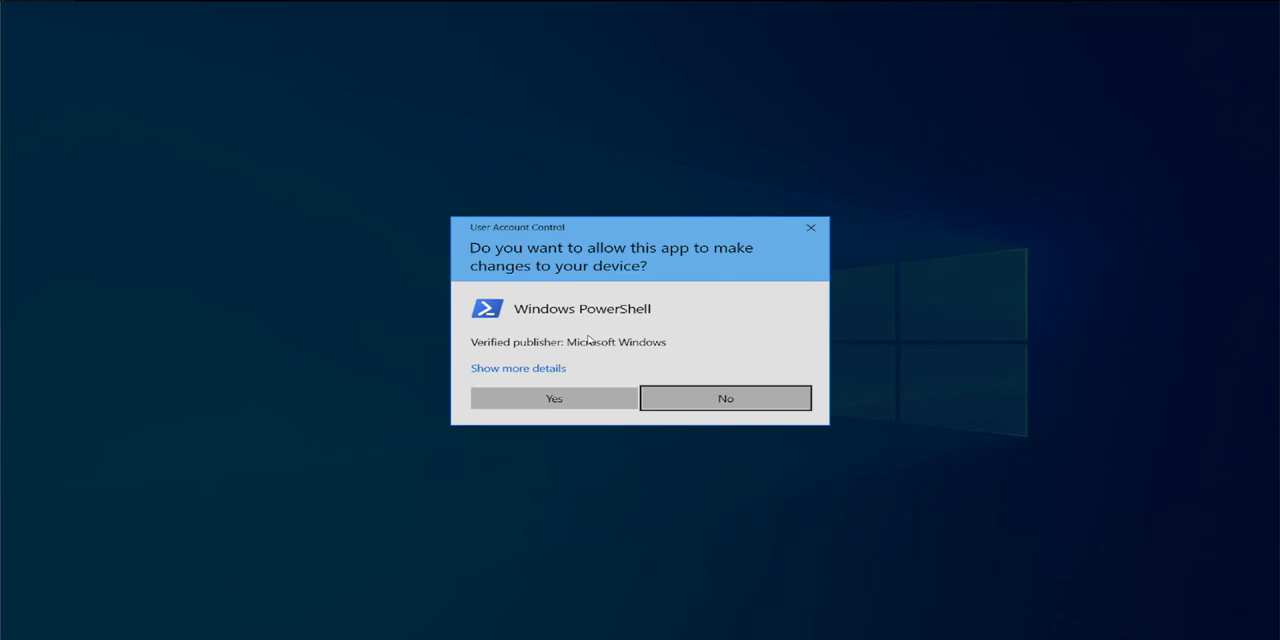
click(553, 398)
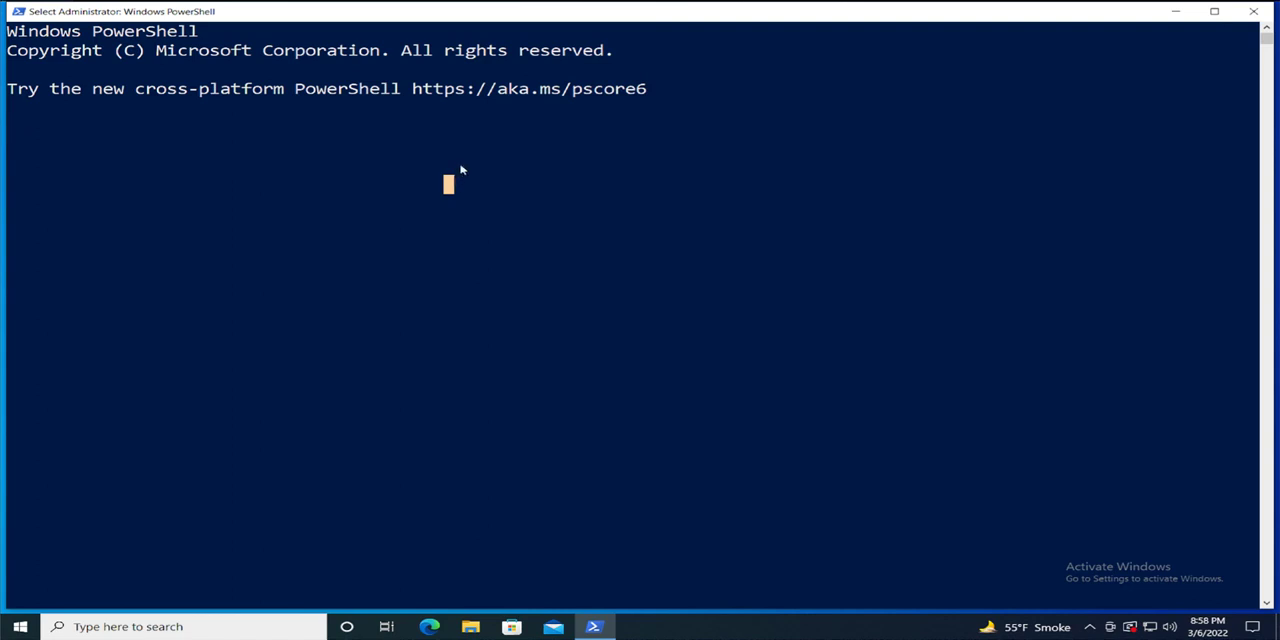
Run Get-AppxPackage *photos* | Remove-AppxPackage to remove Photos, then close the console
text(Get-AppxPackage *photos* | Remove-AppxPackage)
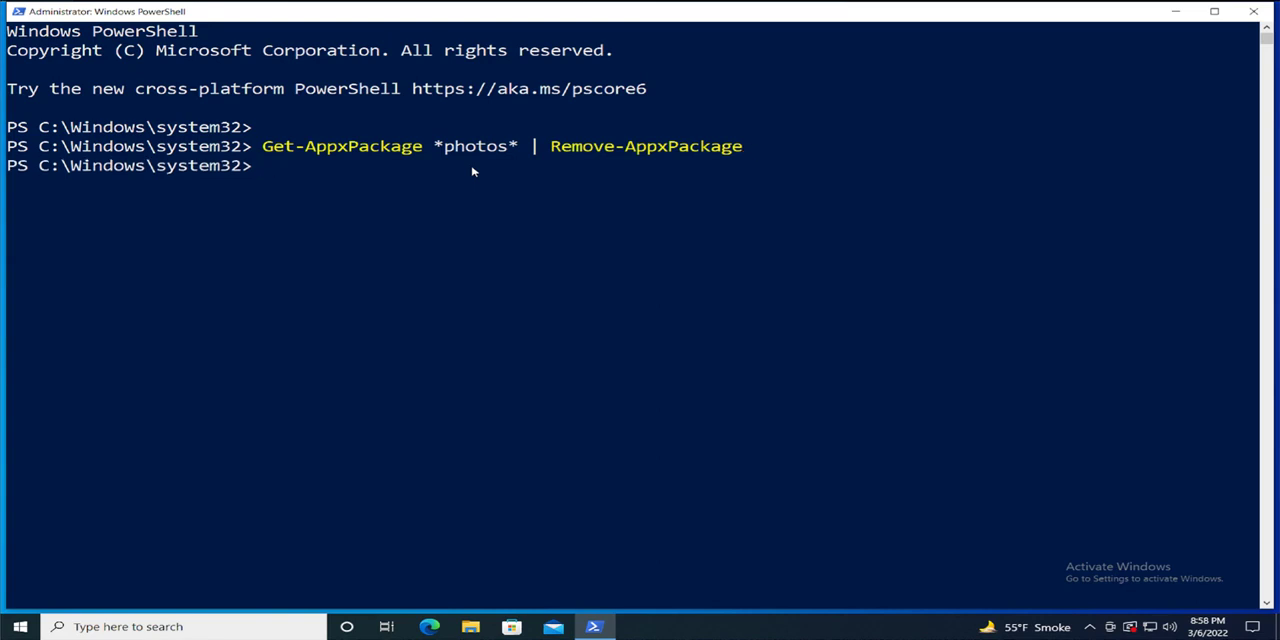
mouse_move(477, 176)
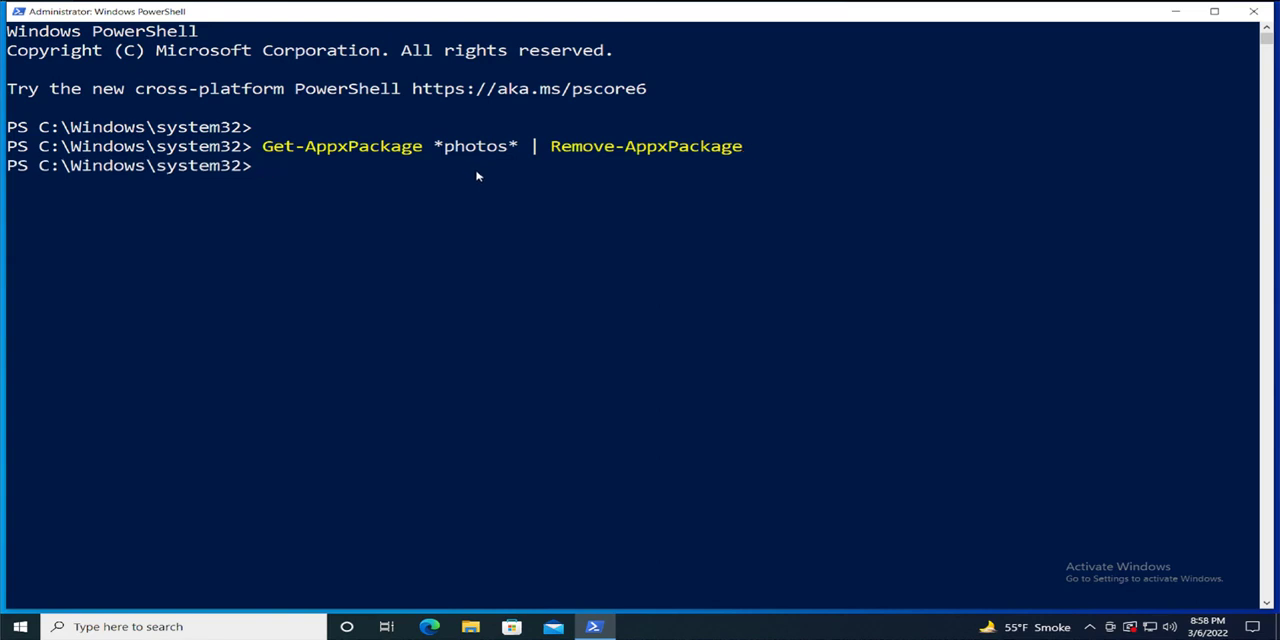
mouse_move(474, 190)
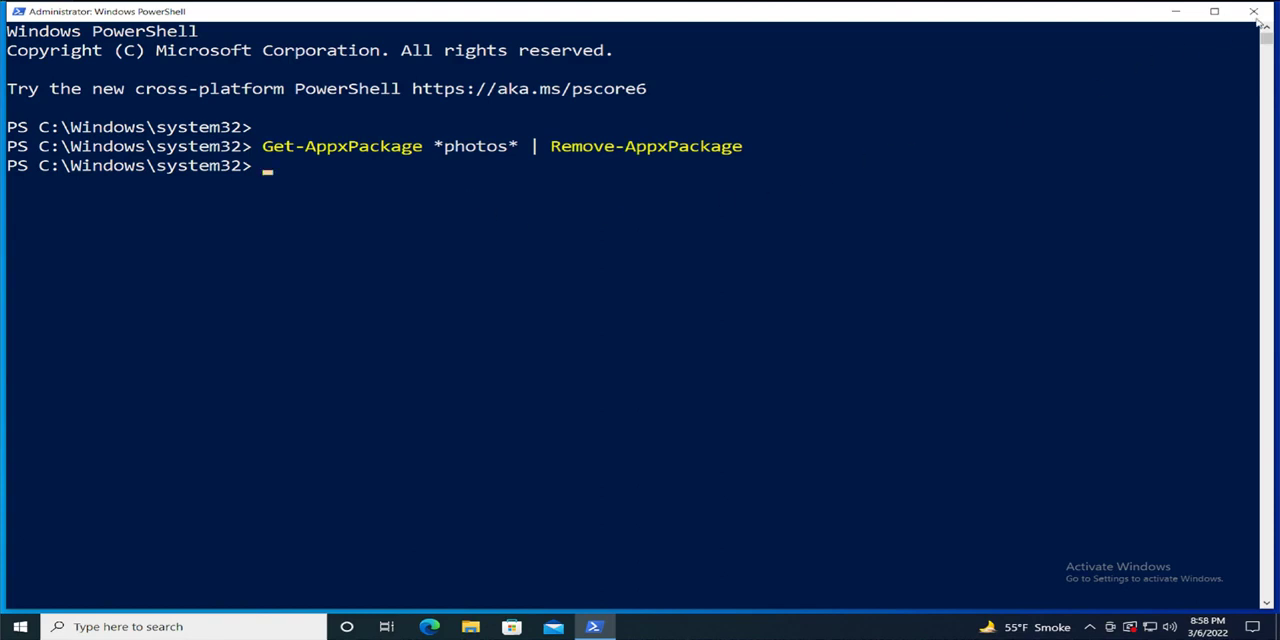
click(20, 626)
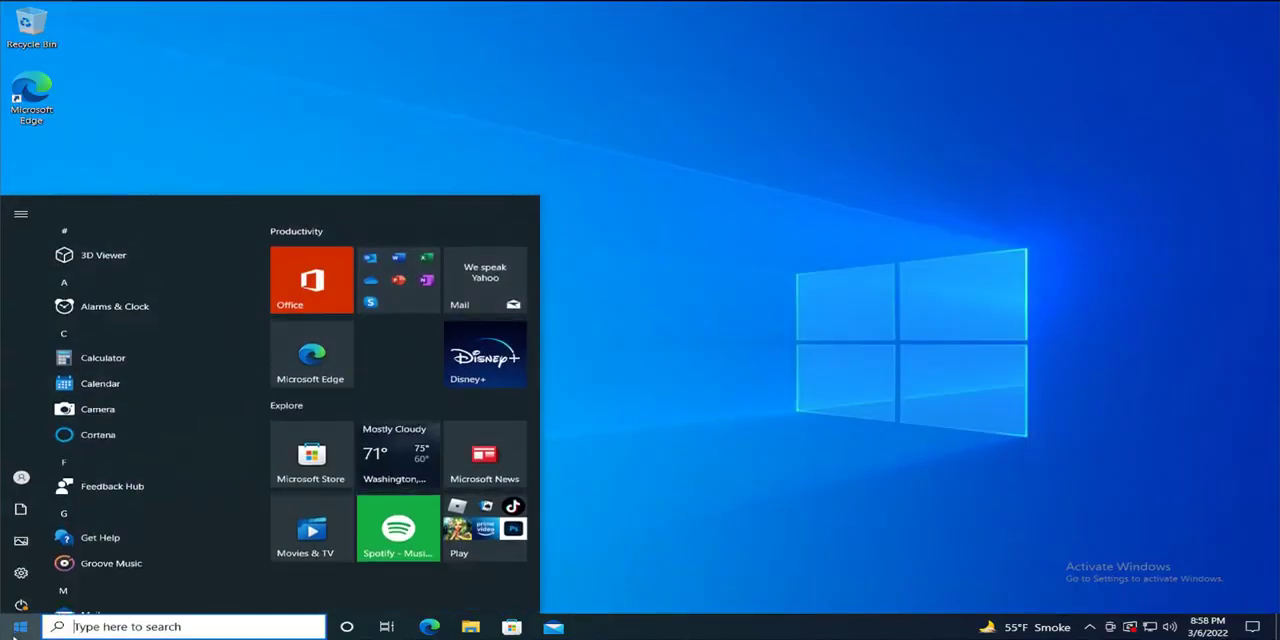
Restart the computer from the Start menu's Power options
click(21, 597)
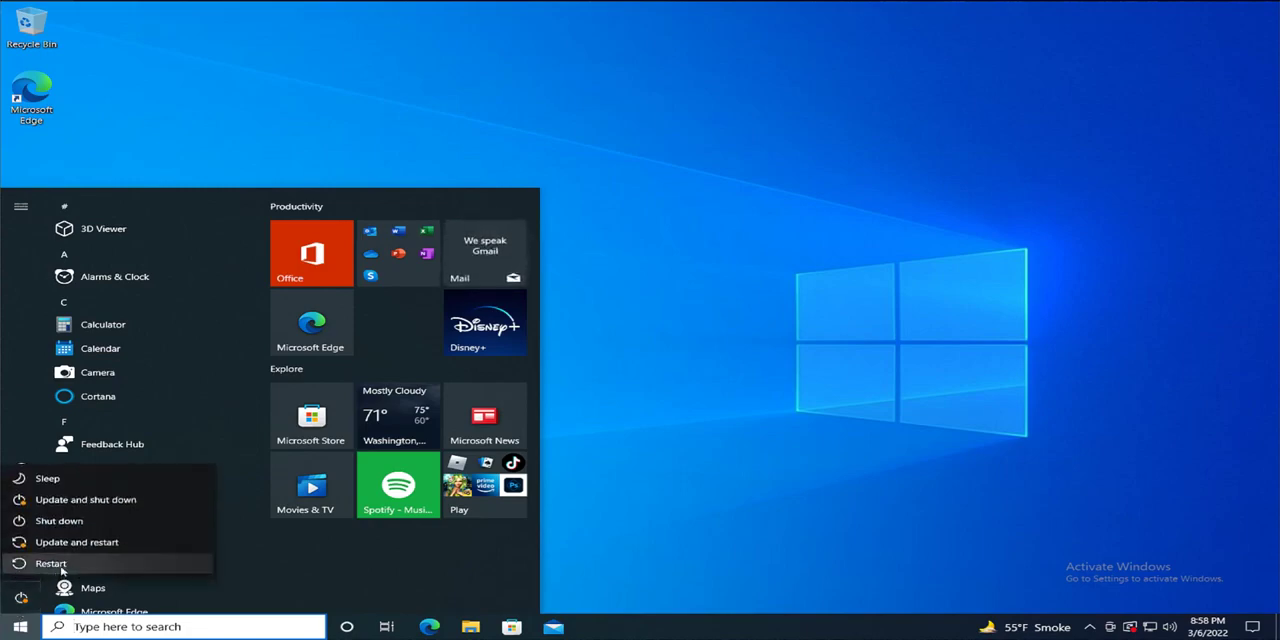
click(51, 563)
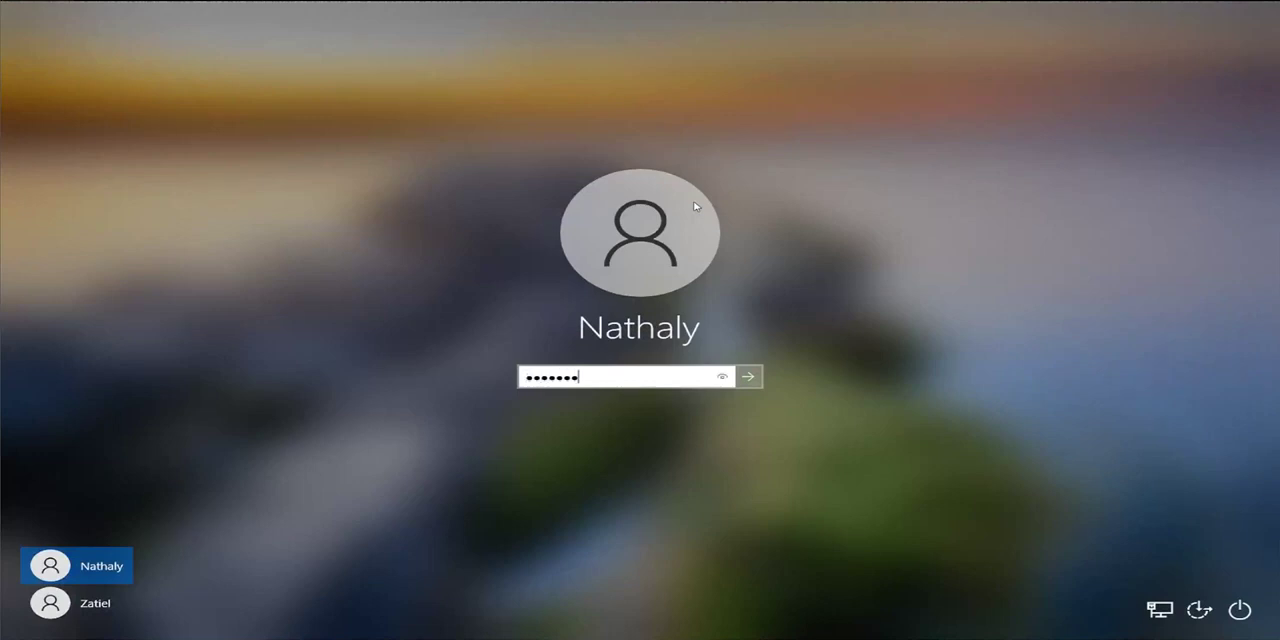
Sign back in and search 'photo' from Start, showing no Photos app in results
click(748, 377)
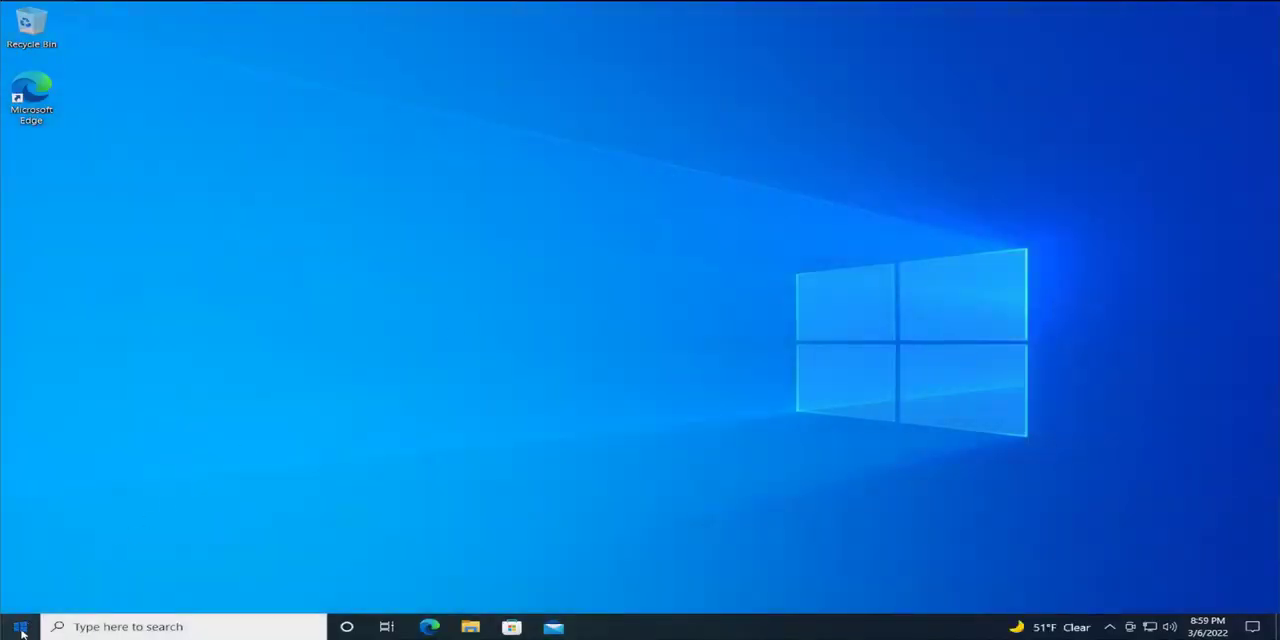
click(18, 627)
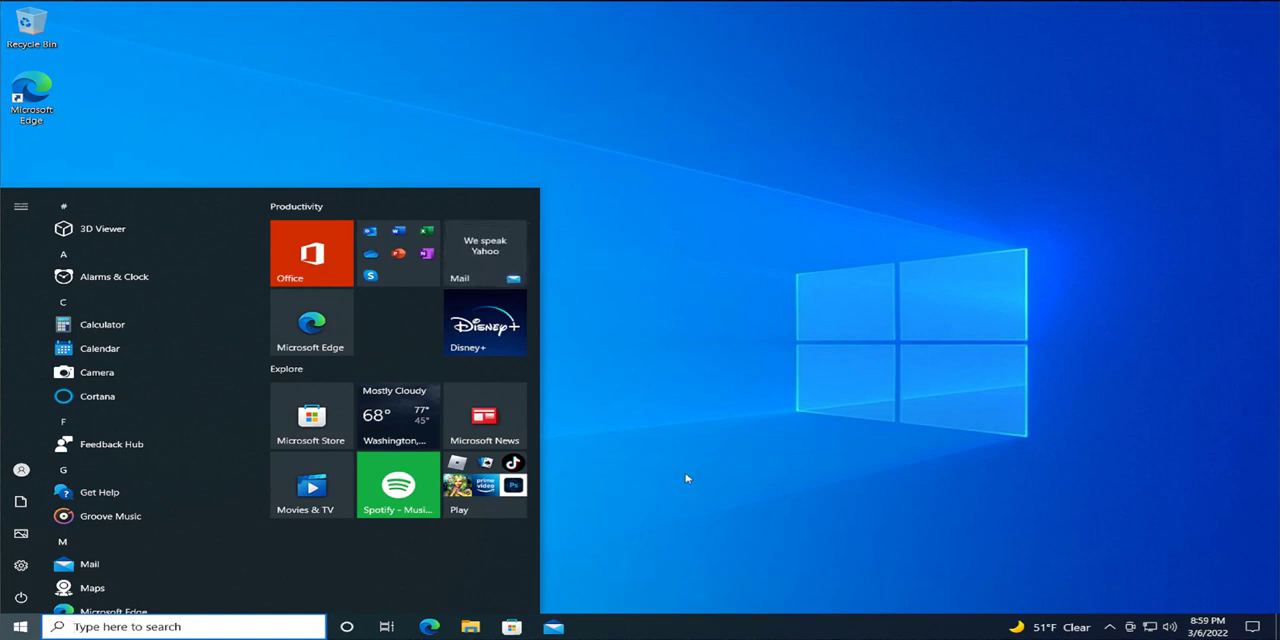
text(photoshop)
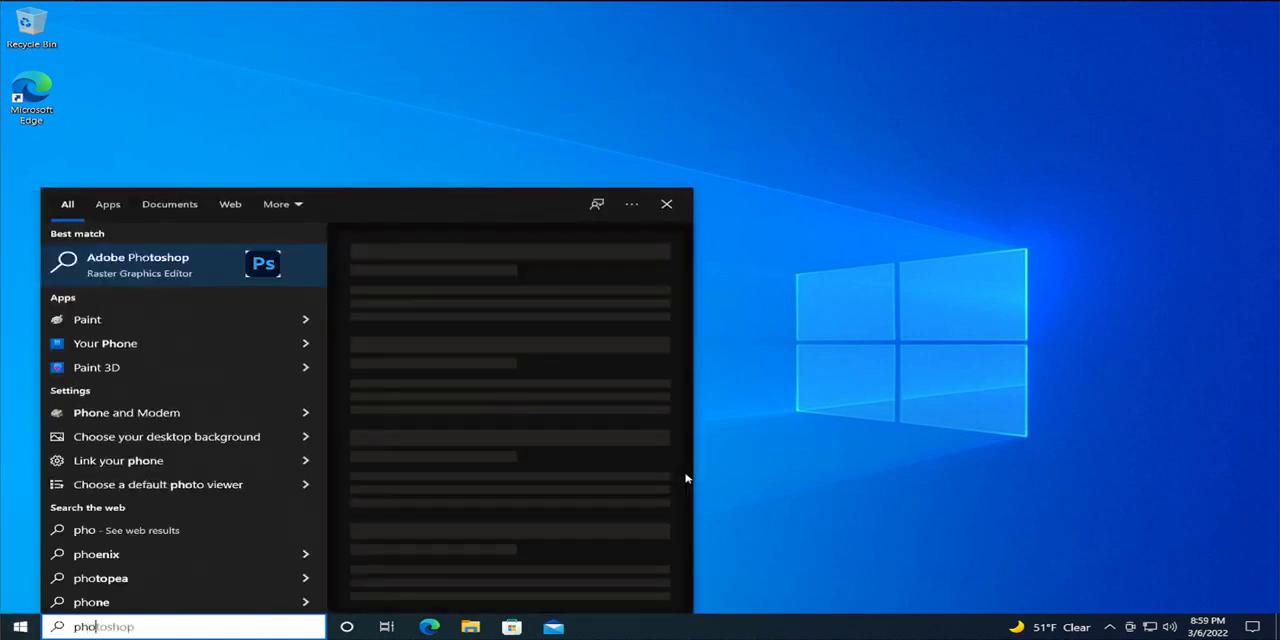